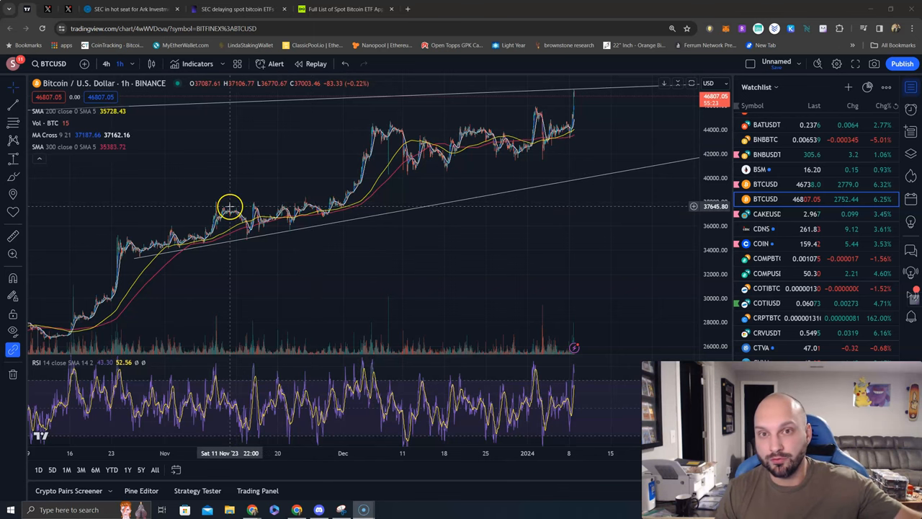
mouse_move(182, 220)
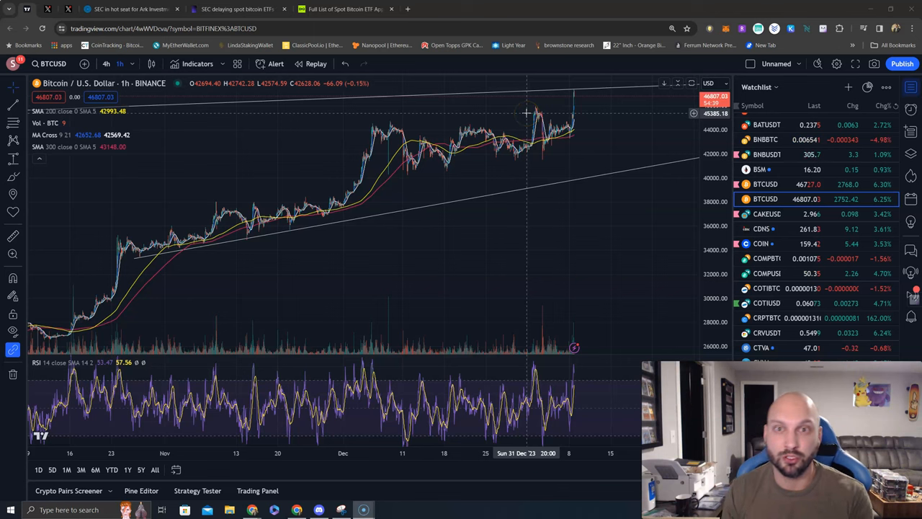
mouse_move(526, 135)
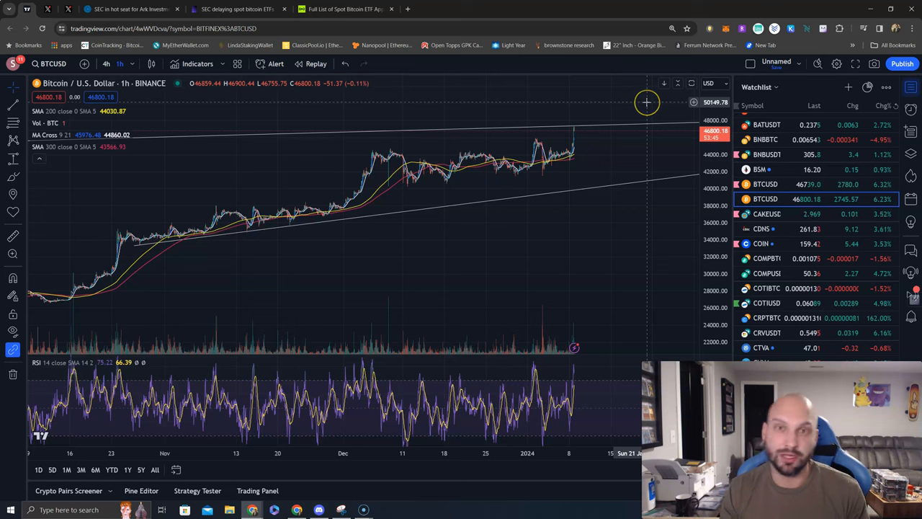
mouse_move(620, 101)
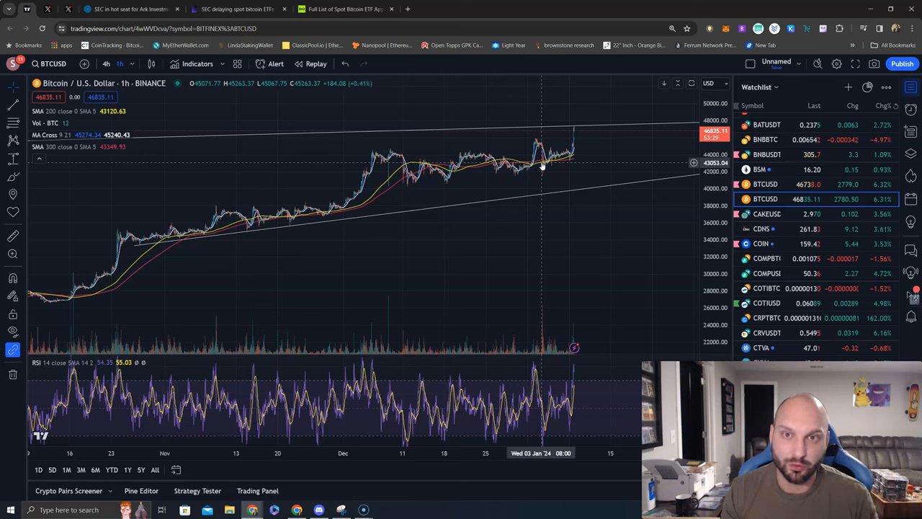
mouse_move(493, 177)
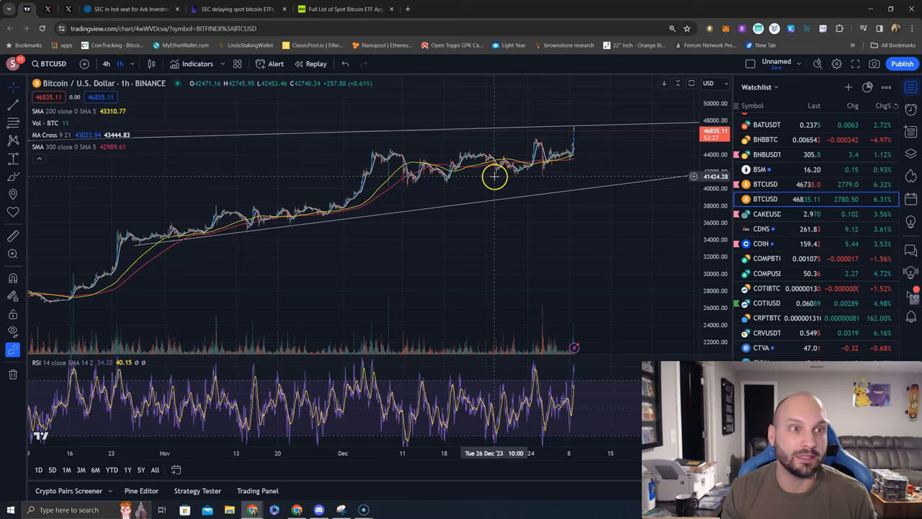
Step: Open the crypto.news article on the SEC's Jan. 10, 2024 deadline for Ark's ETF
left_click(126, 9)
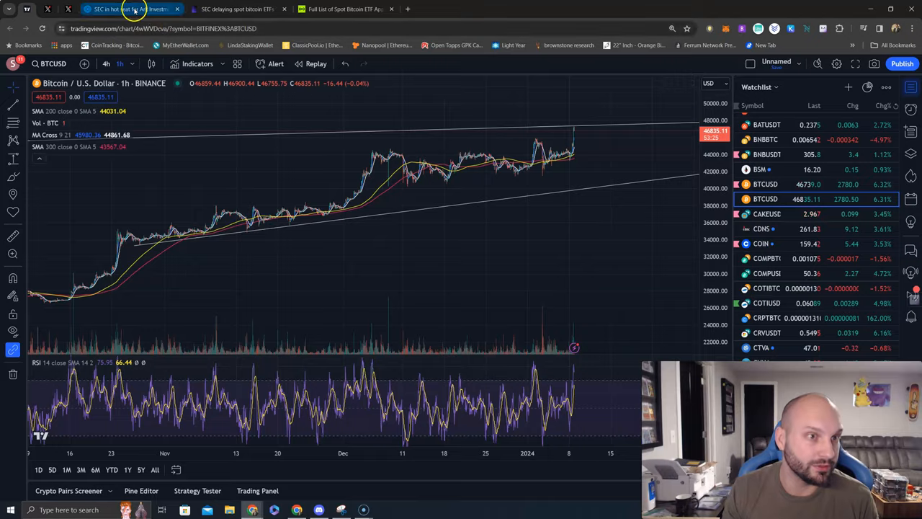
left_click(129, 10)
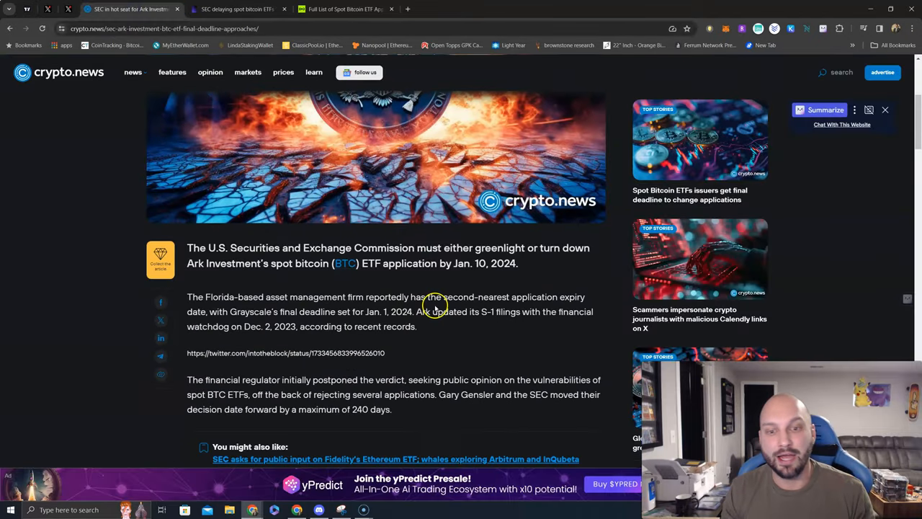
mouse_move(391, 282)
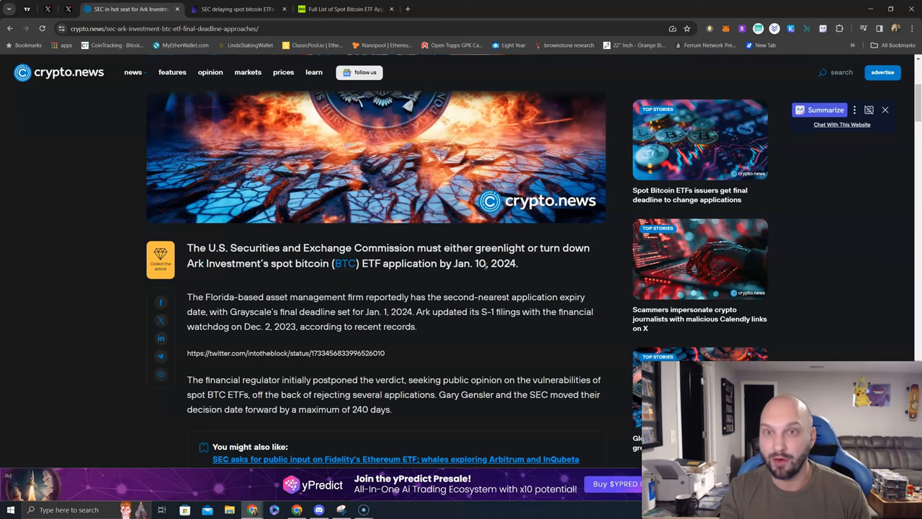
mouse_move(471, 186)
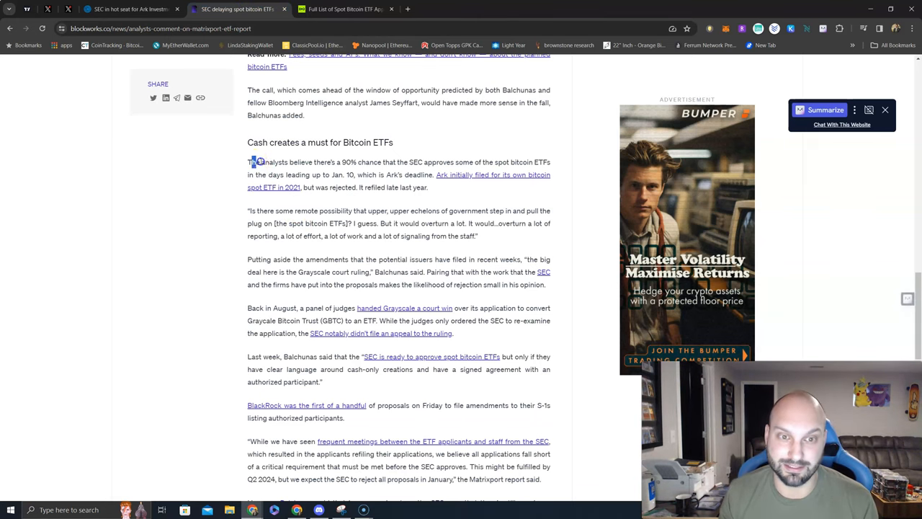
Step: Highlight the Blockworks sentence reporting a 90% chance of spot bitcoin ETF approval
left_click_drag(253, 162, 481, 161)
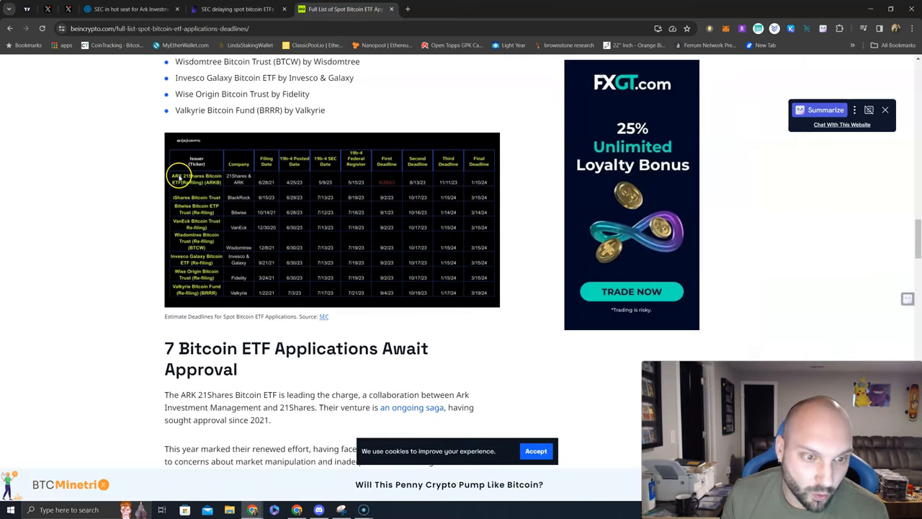
mouse_move(223, 233)
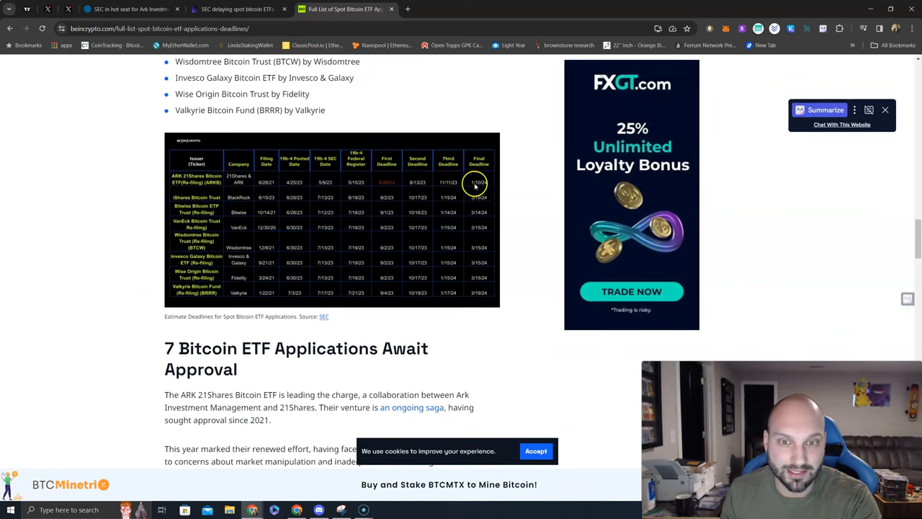
mouse_move(209, 179)
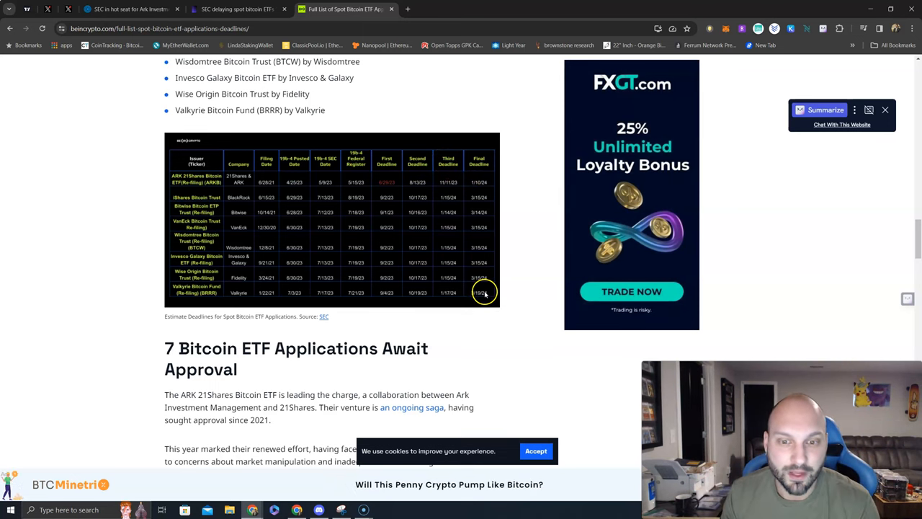
mouse_move(481, 214)
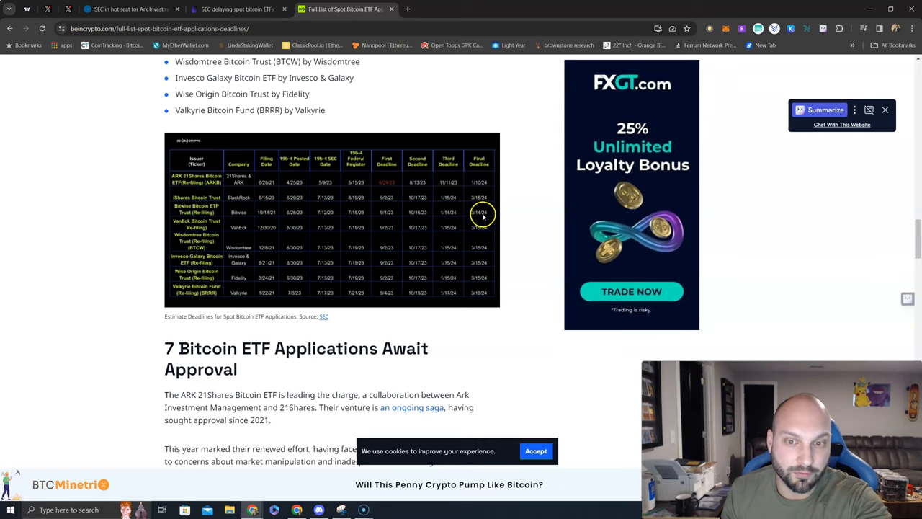
mouse_move(482, 248)
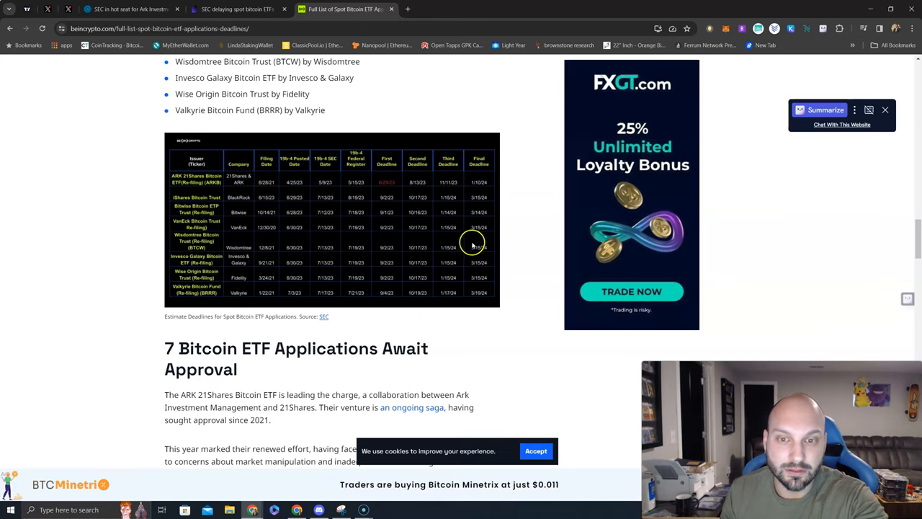
mouse_move(465, 272)
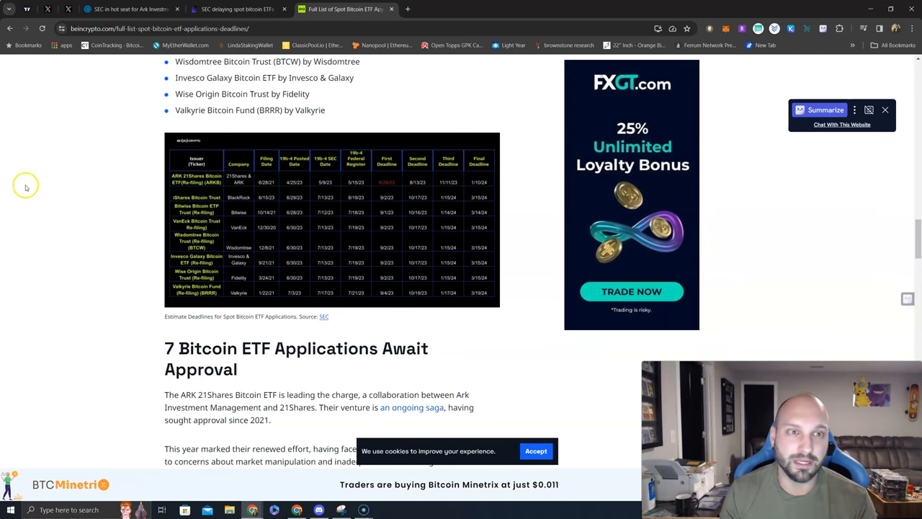
Step: Switch to the X profile posts after reviewing the BeInCrypto deadline table
left_click(67, 11)
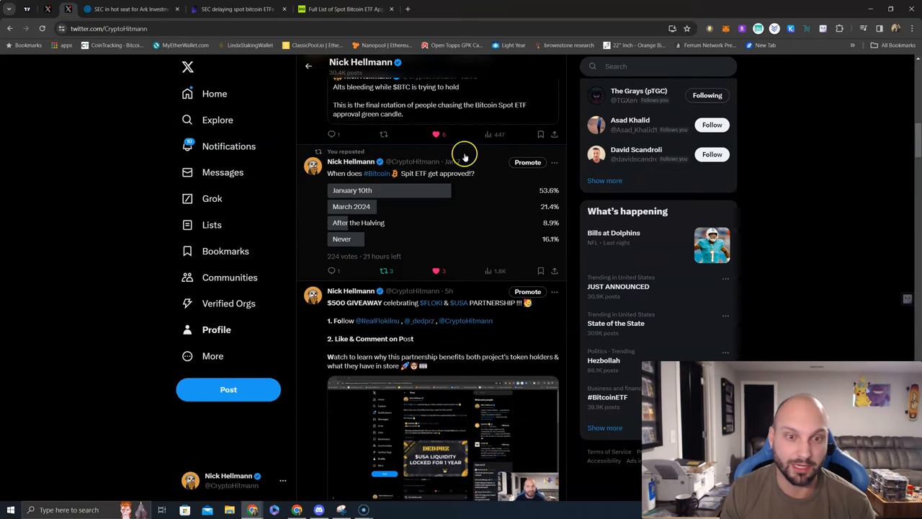
mouse_move(509, 199)
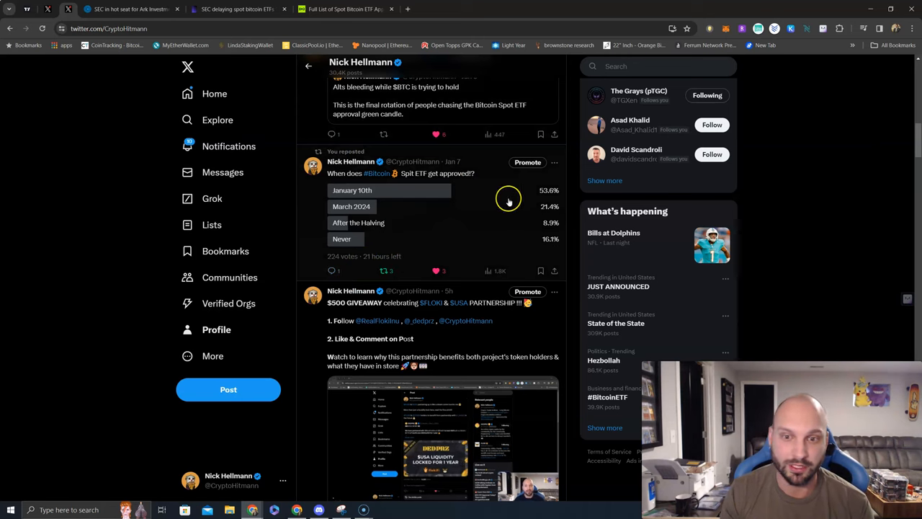
mouse_move(475, 217)
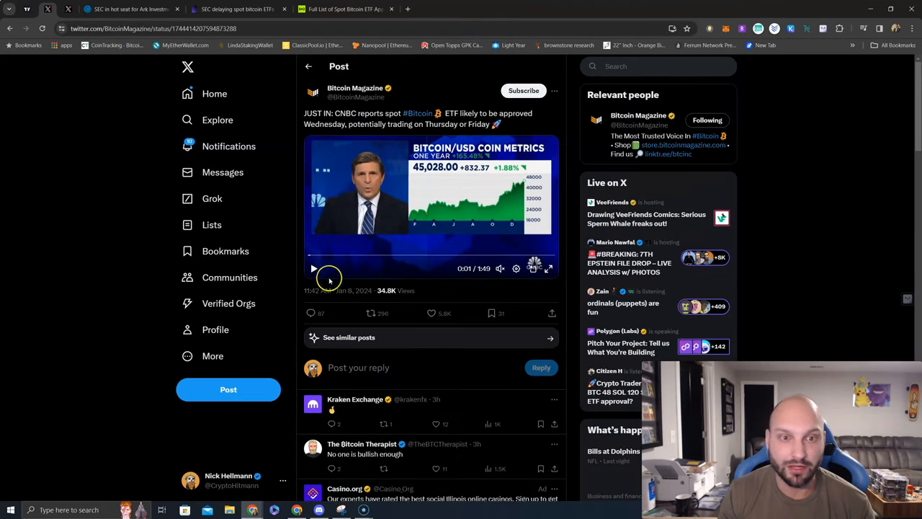
Step: Play the CNBC spot Bitcoin ETF clip past the twenty-second mark
left_click(313, 268)
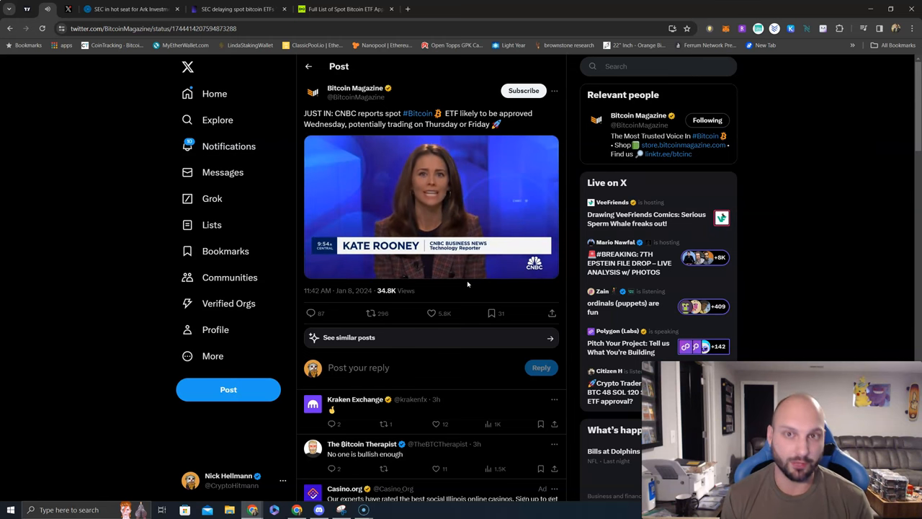
left_click(431, 209)
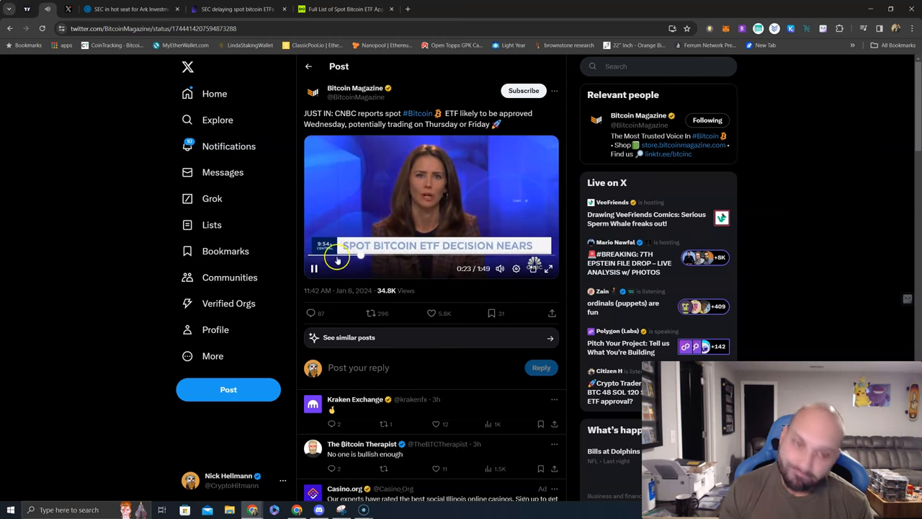
left_click(313, 268)
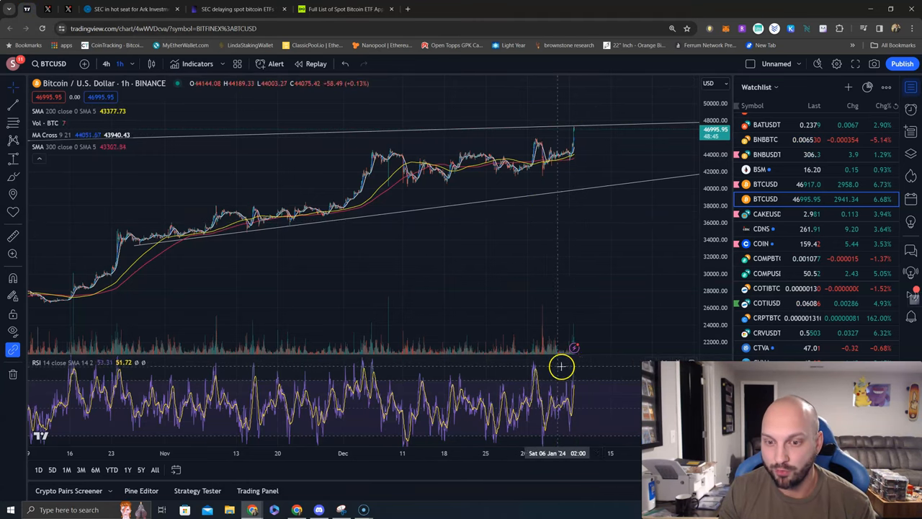
mouse_move(571, 128)
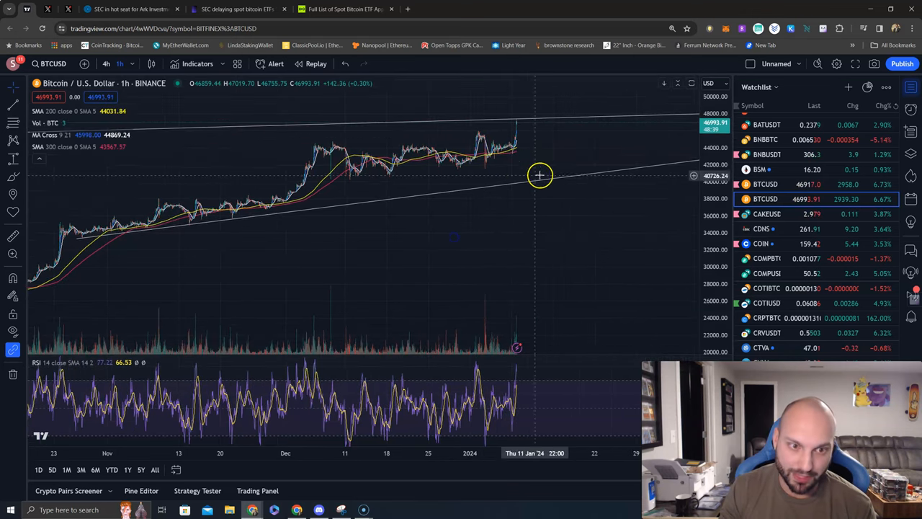
mouse_move(555, 182)
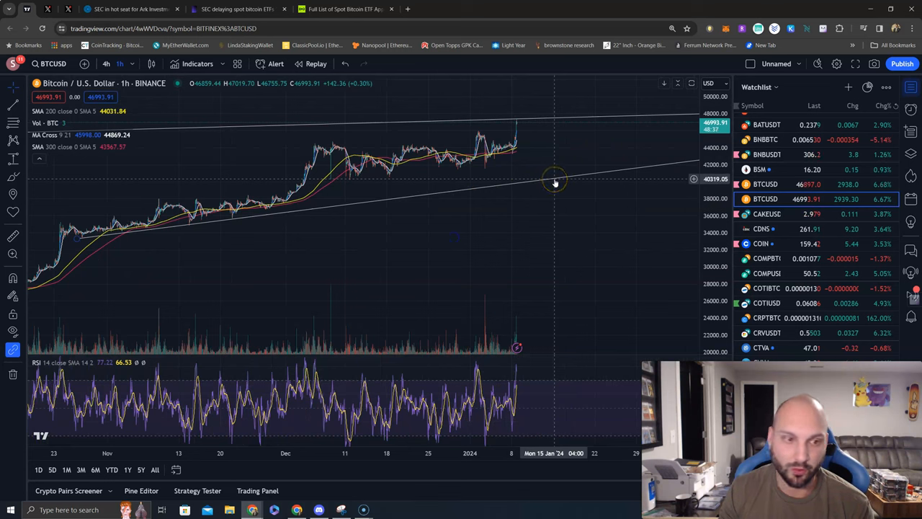
mouse_move(560, 202)
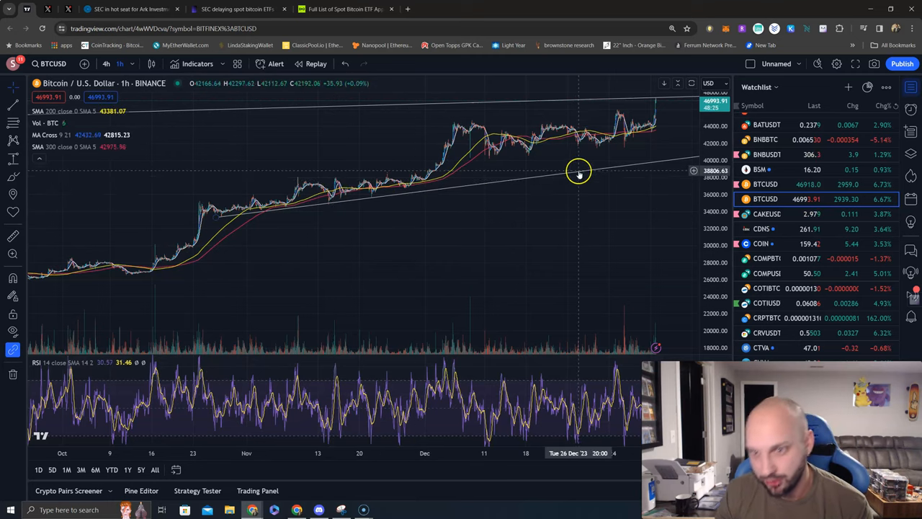
Step: Pan the BTCUSD 1h chart along the timeline to show the rising trend lines
left_click_drag(579, 173, 546, 103)
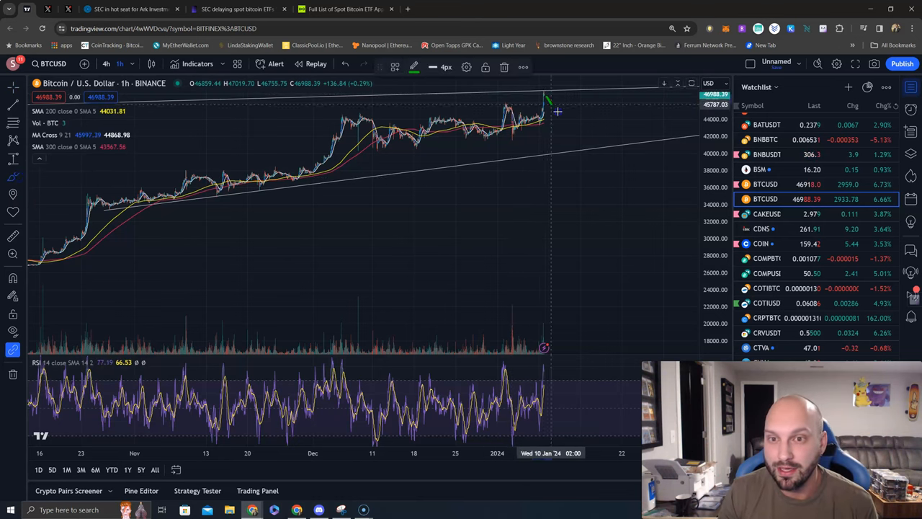
Step: Draw a green freehand drop from the latest candle to a scribble near 34,000–38,000
left_click_drag(548, 101, 634, 213)
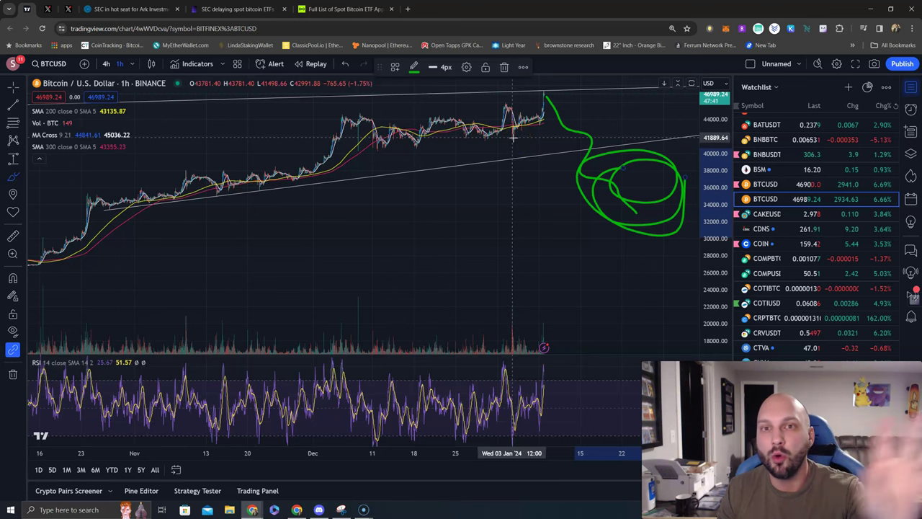
mouse_move(493, 135)
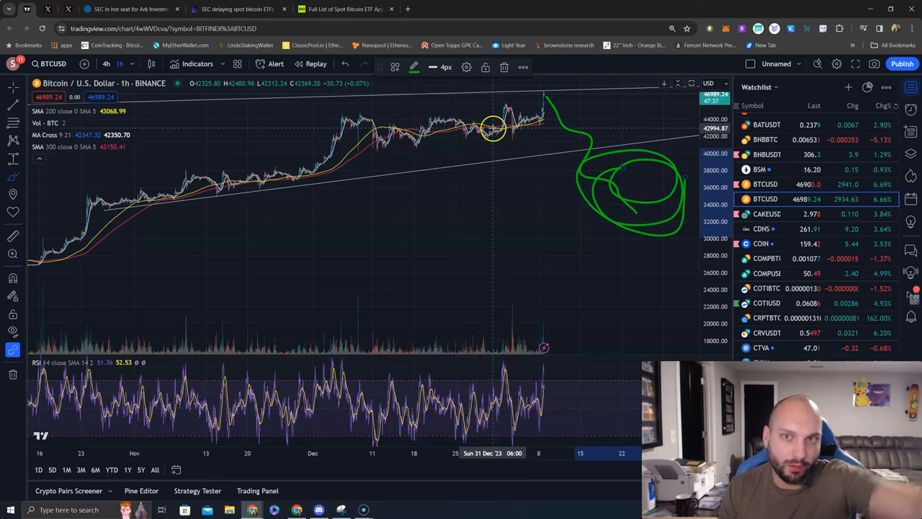
mouse_move(487, 146)
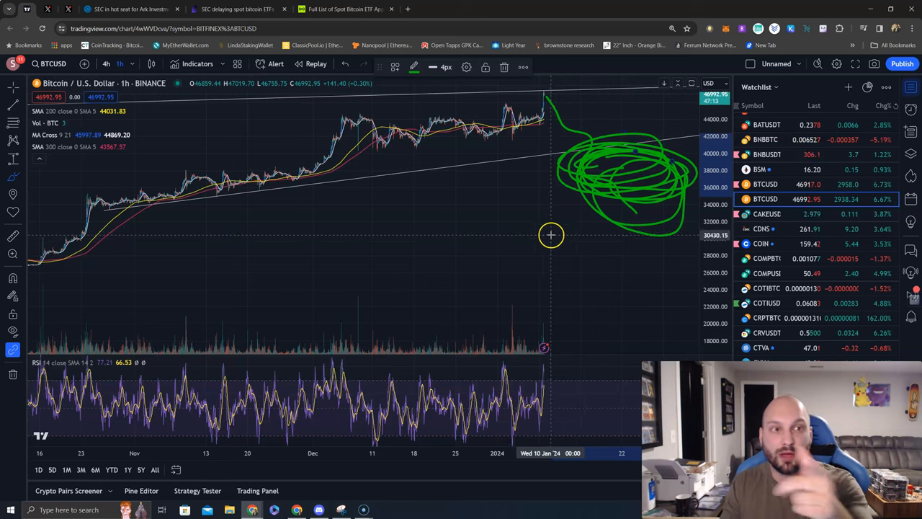
mouse_move(538, 227)
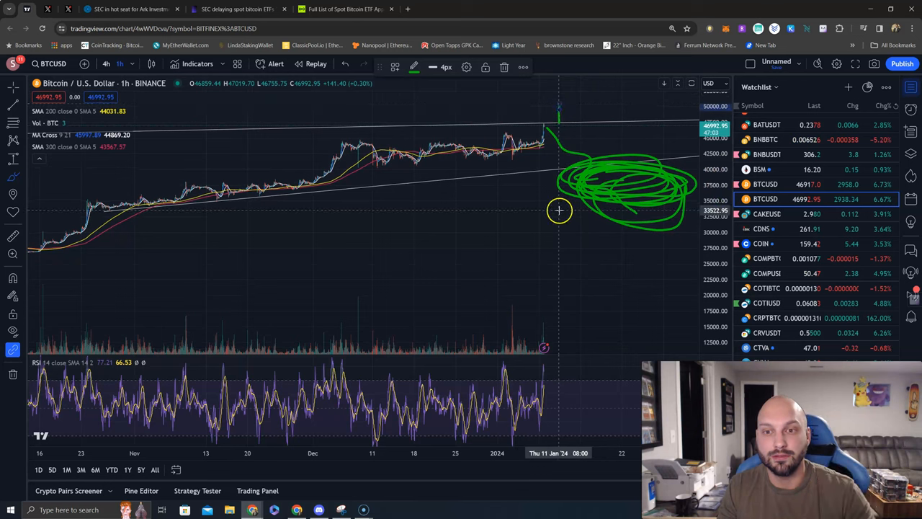
mouse_move(554, 202)
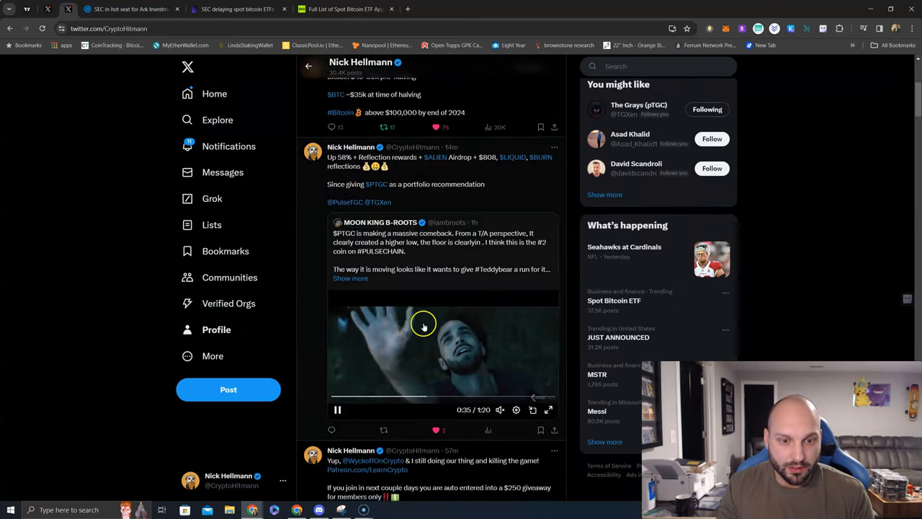
Step: Scroll the X profile feed down to the spot Bitcoin ETF approval poll
scroll("down", 3)
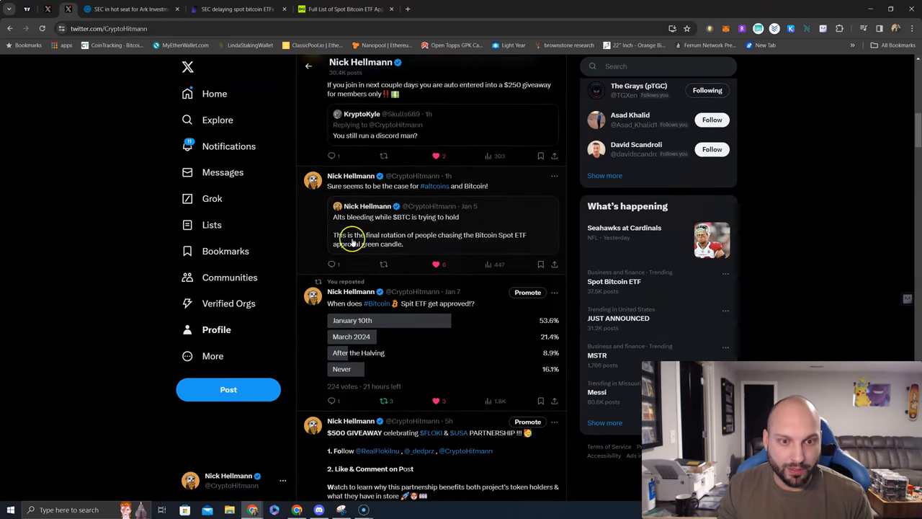
mouse_move(495, 222)
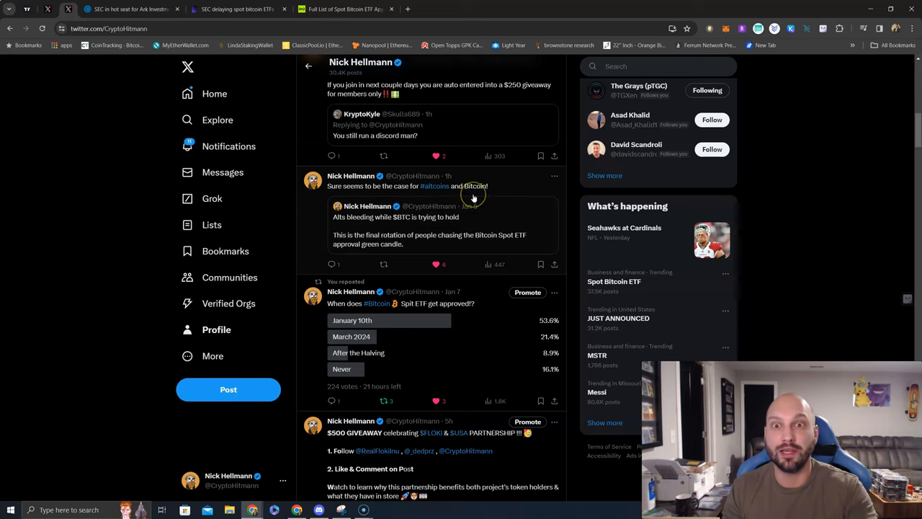
mouse_move(473, 196)
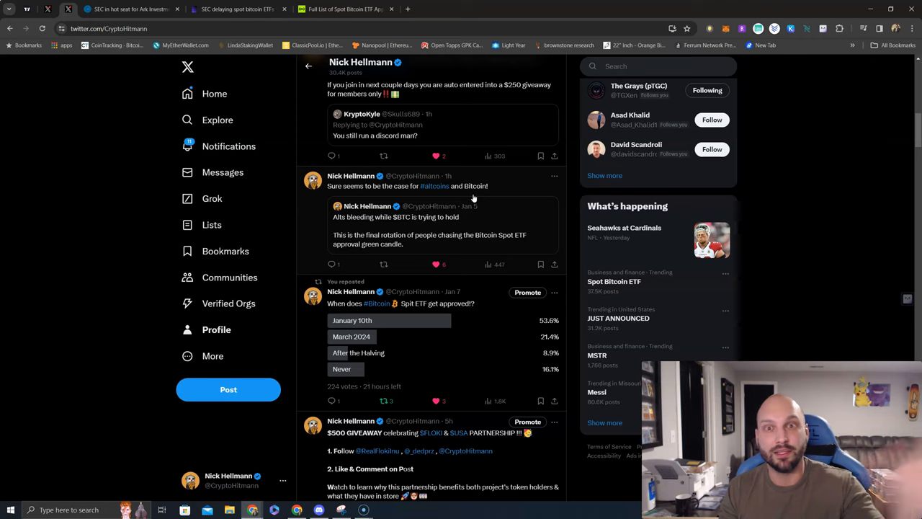